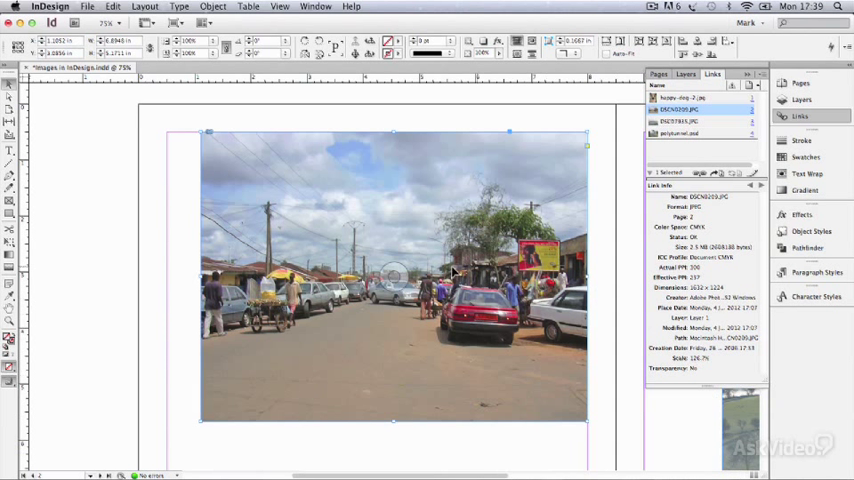
pyautogui.moveTo(352, 164)
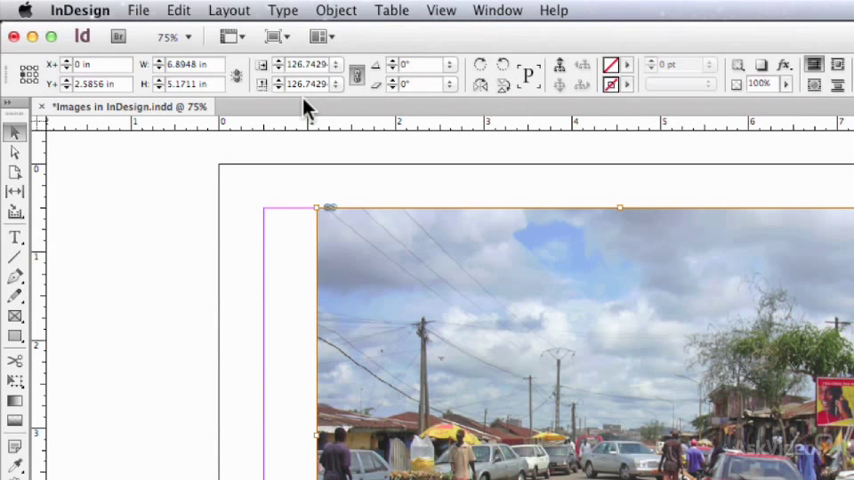
pyautogui.moveTo(320, 110)
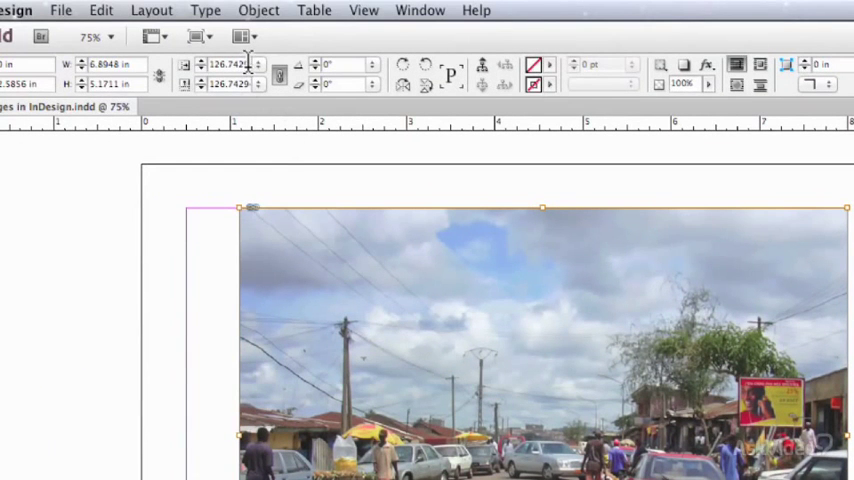
# Step: Scale the street photo to 100% so it sits smaller than its frame
pyautogui.click(230, 64)
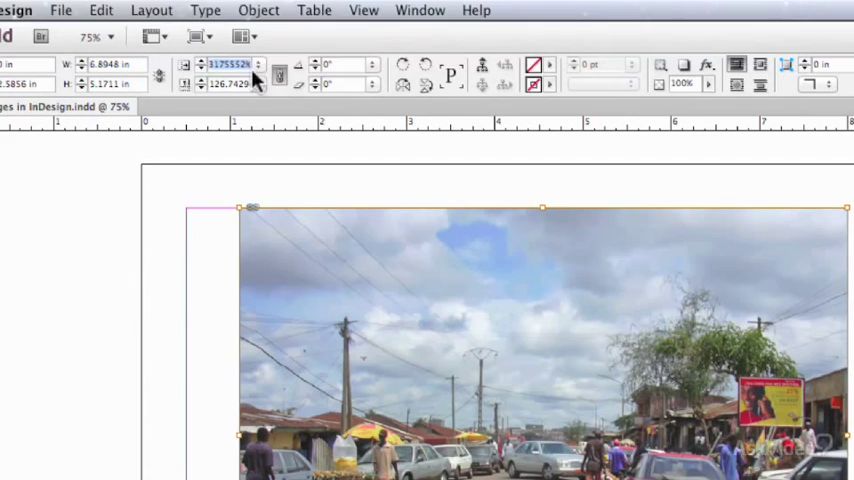
pyautogui.write('100%')
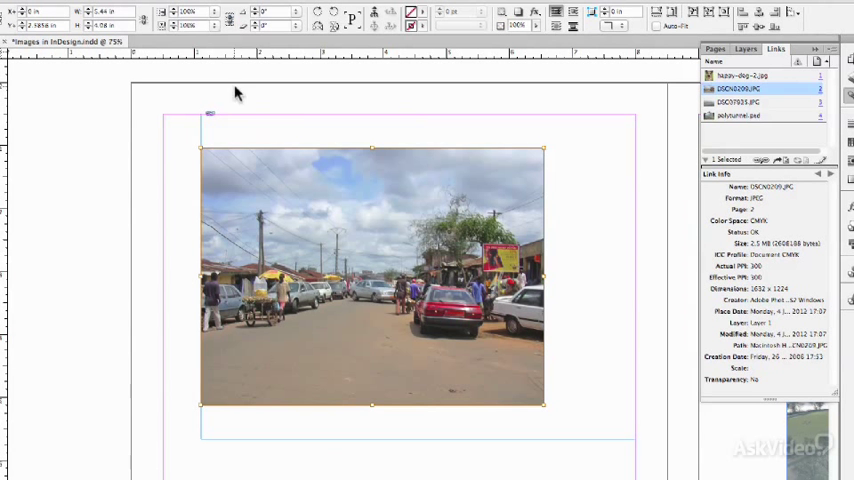
pyautogui.moveTo(482, 352)
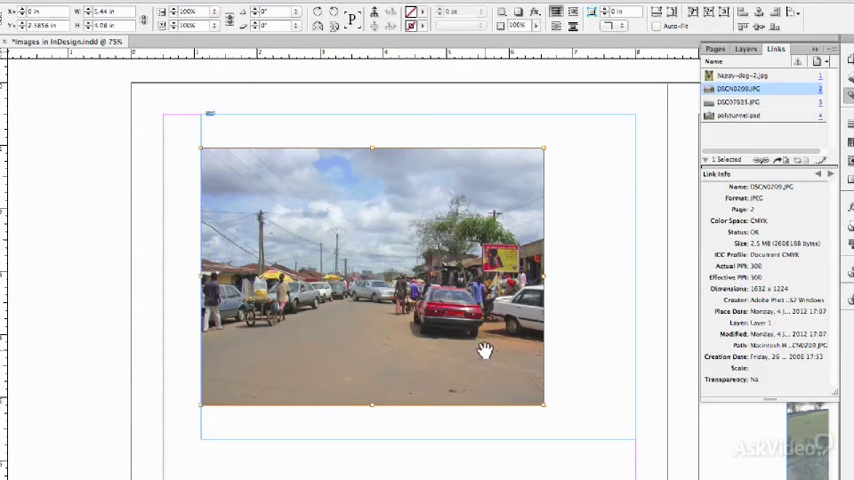
pyautogui.moveTo(564, 422)
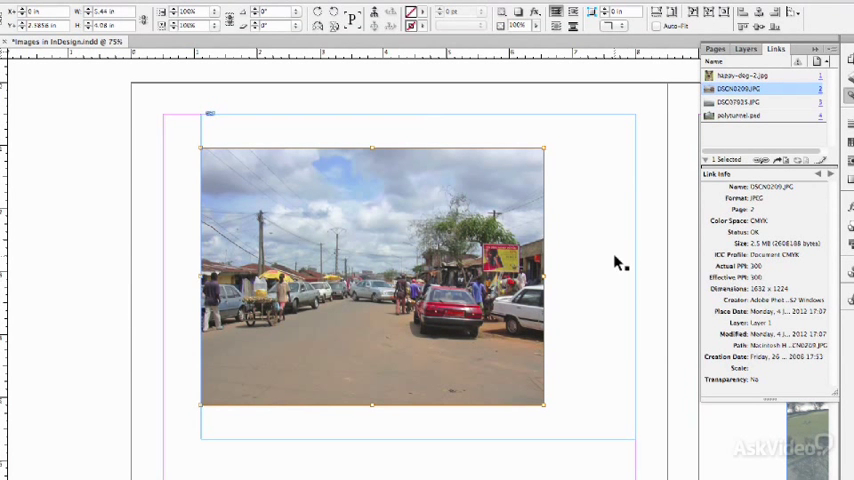
pyautogui.moveTo(488, 204)
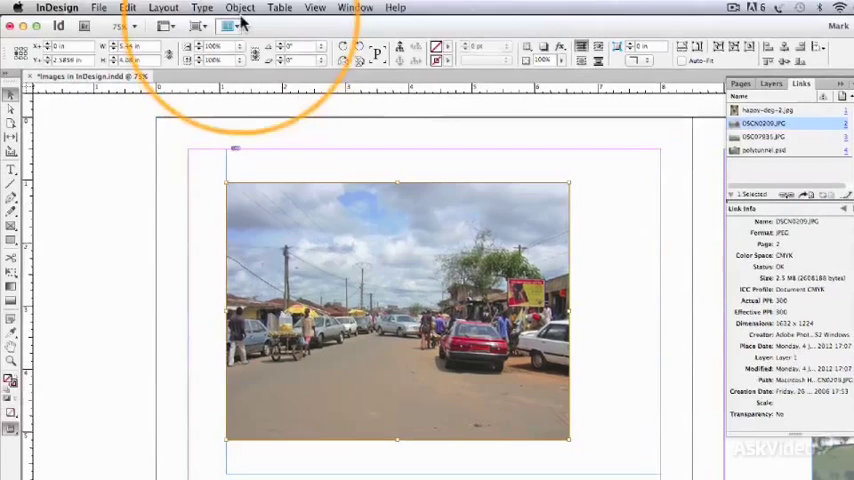
# Step: Bring up the Object menu to reach the frame fitting commands
pyautogui.click(240, 8)
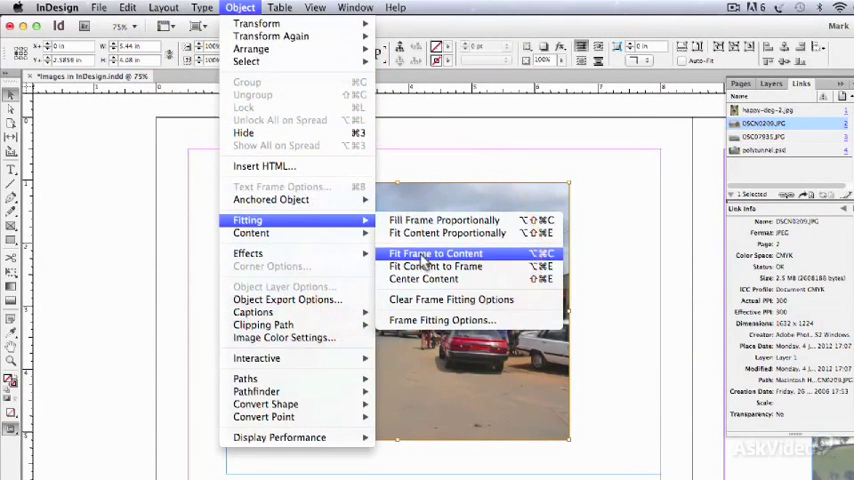
# Step: Fit the frame to the resized photo and reselect it to show its link details
pyautogui.click(436, 252)
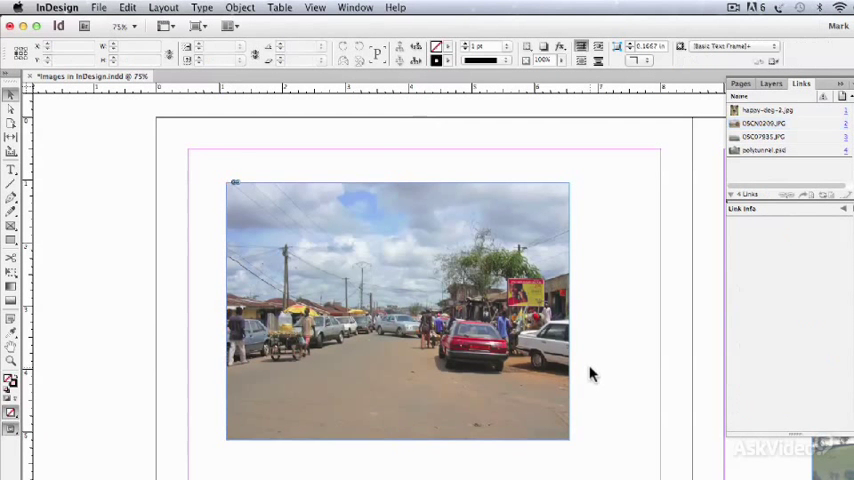
pyautogui.click(398, 310)
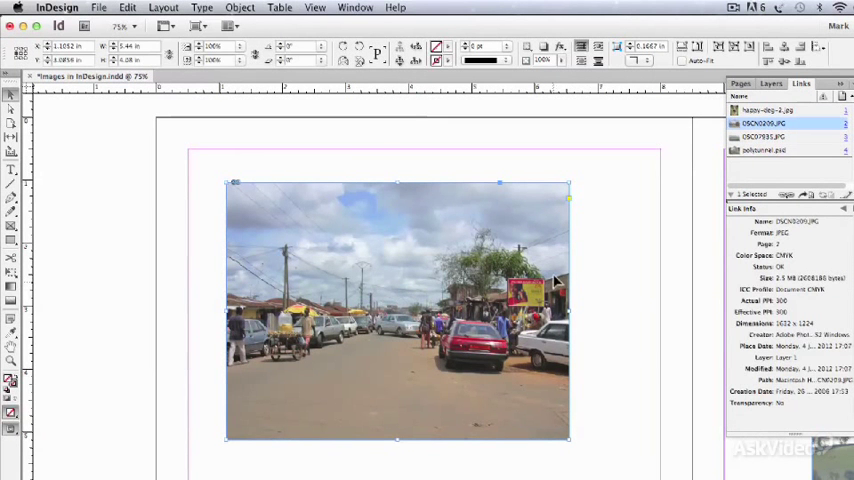
pyautogui.moveTo(632, 324)
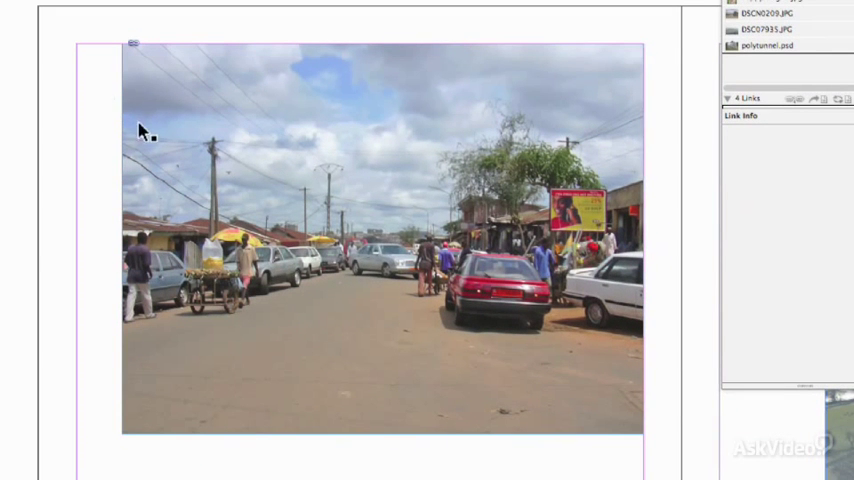
pyautogui.click(768, 12)
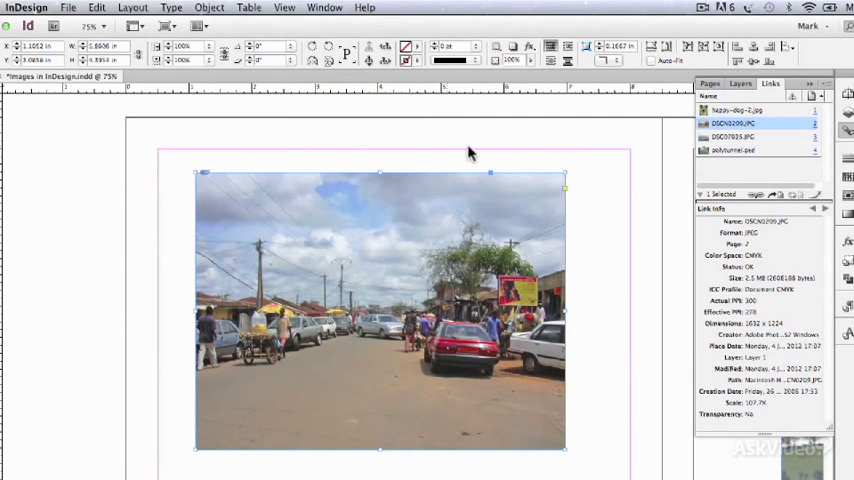
pyautogui.moveTo(176, 304)
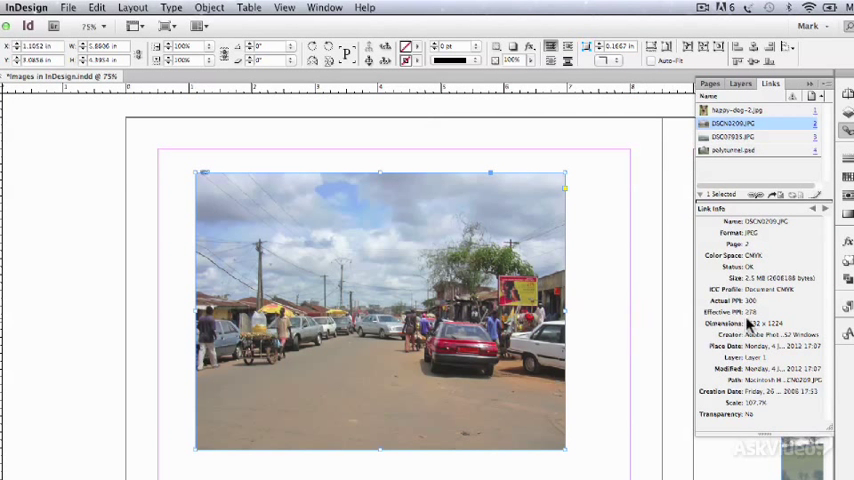
pyautogui.moveTo(752, 324)
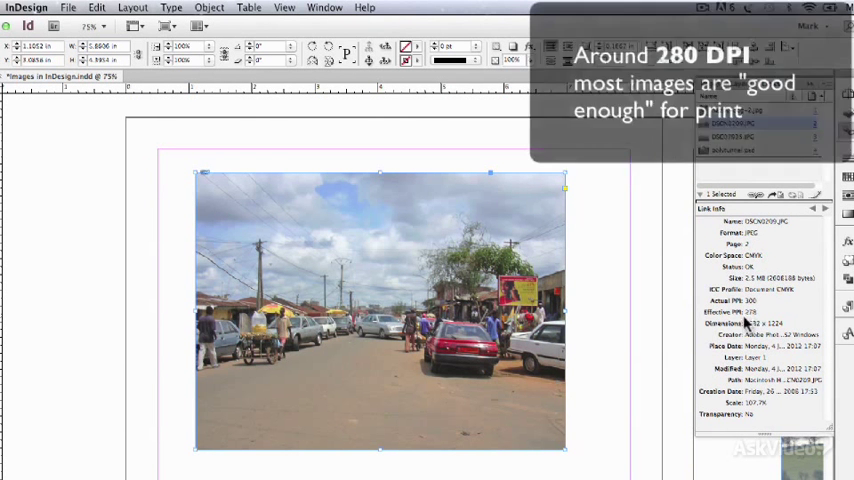
pyautogui.moveTo(598, 288)
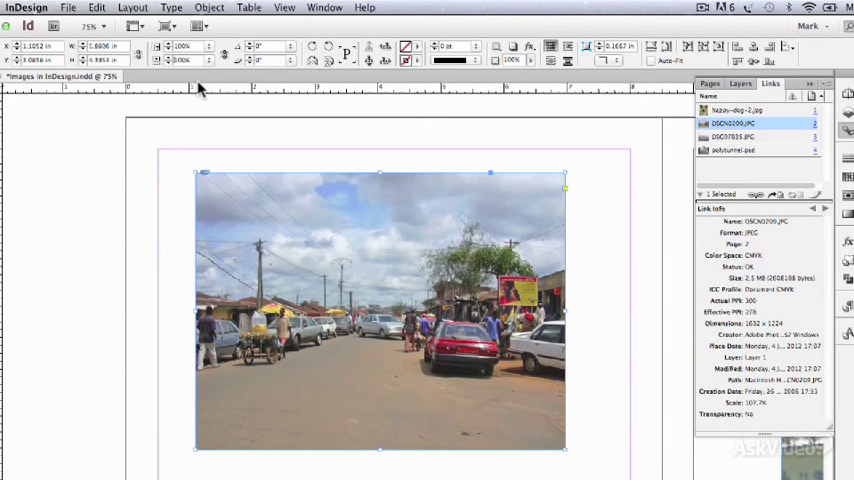
pyautogui.moveTo(212, 134)
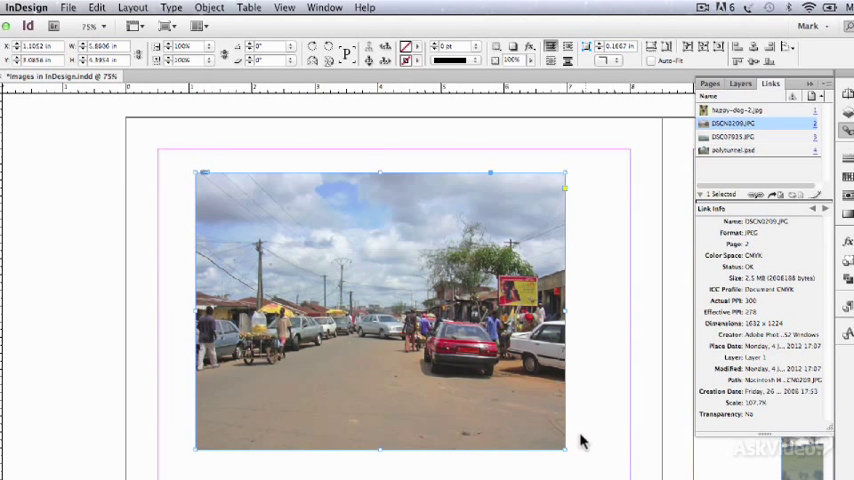
pyautogui.moveTo(182, 332)
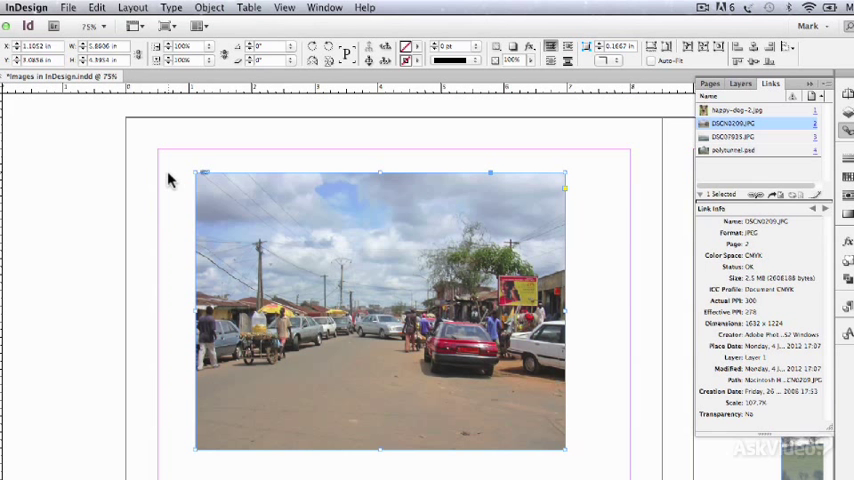
pyautogui.moveTo(212, 208)
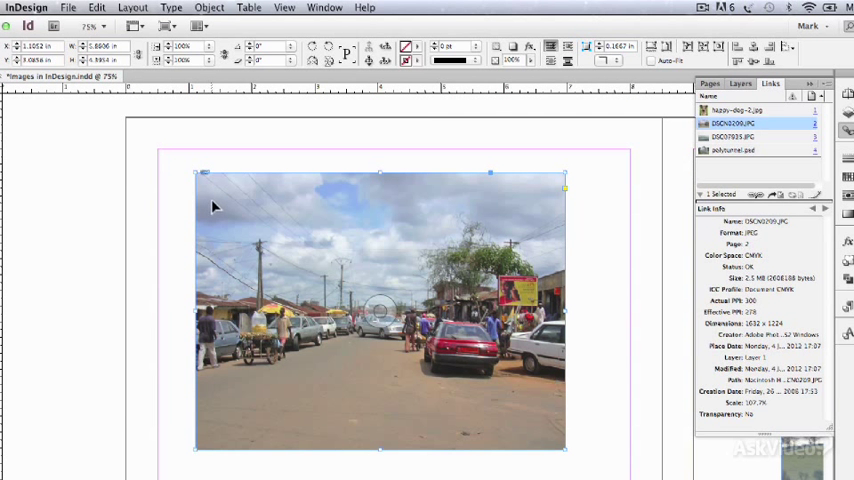
pyautogui.moveTo(214, 200)
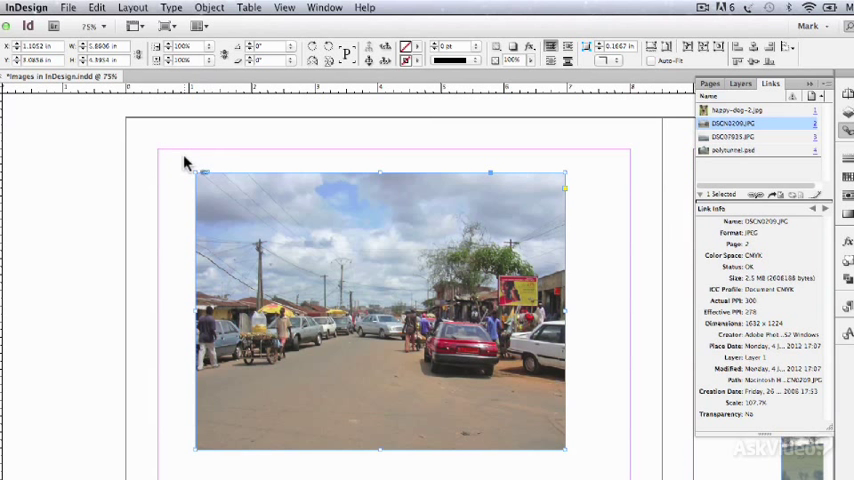
pyautogui.moveTo(222, 52)
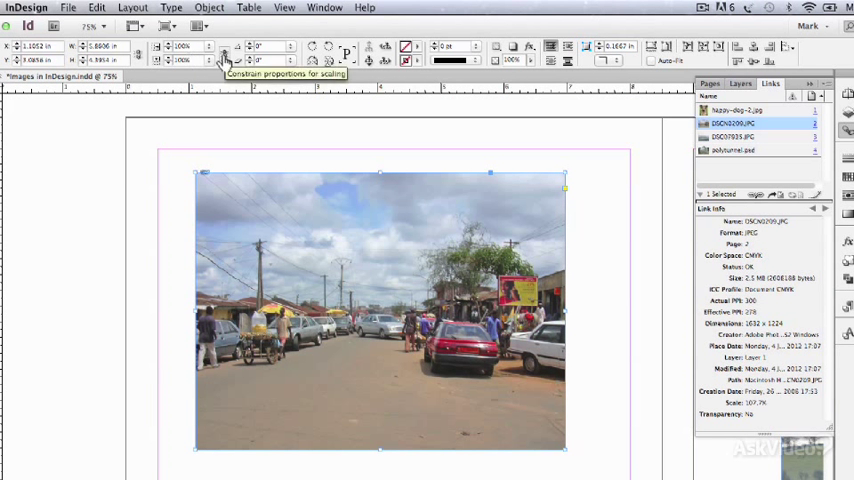
pyautogui.moveTo(208, 82)
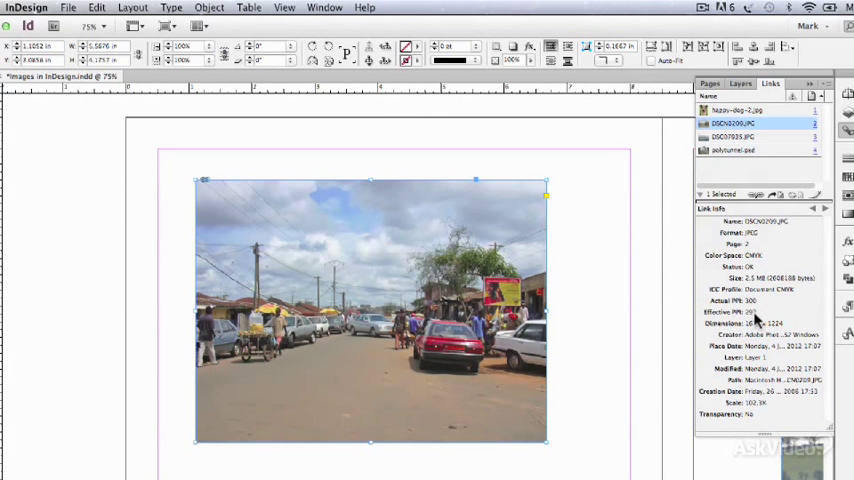
pyautogui.moveTo(624, 310)
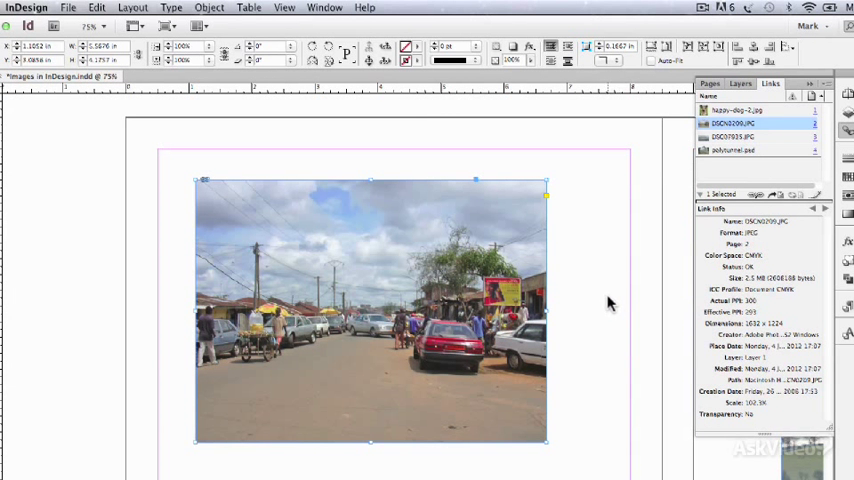
pyautogui.moveTo(610, 300)
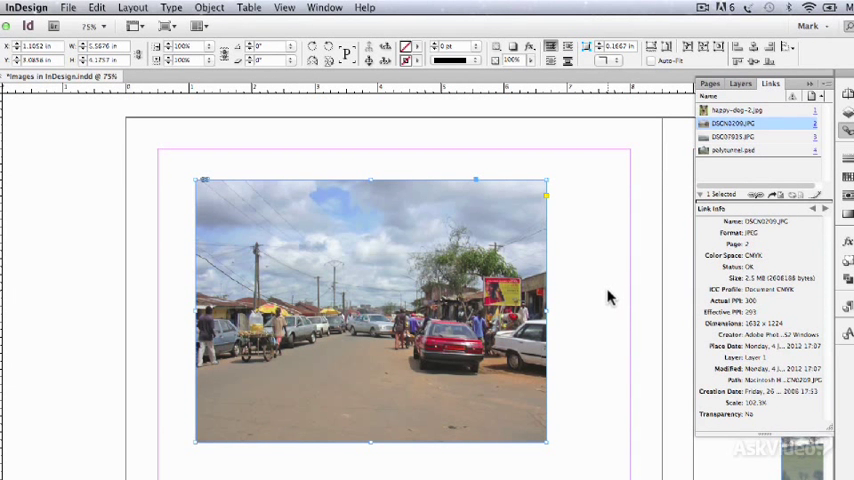